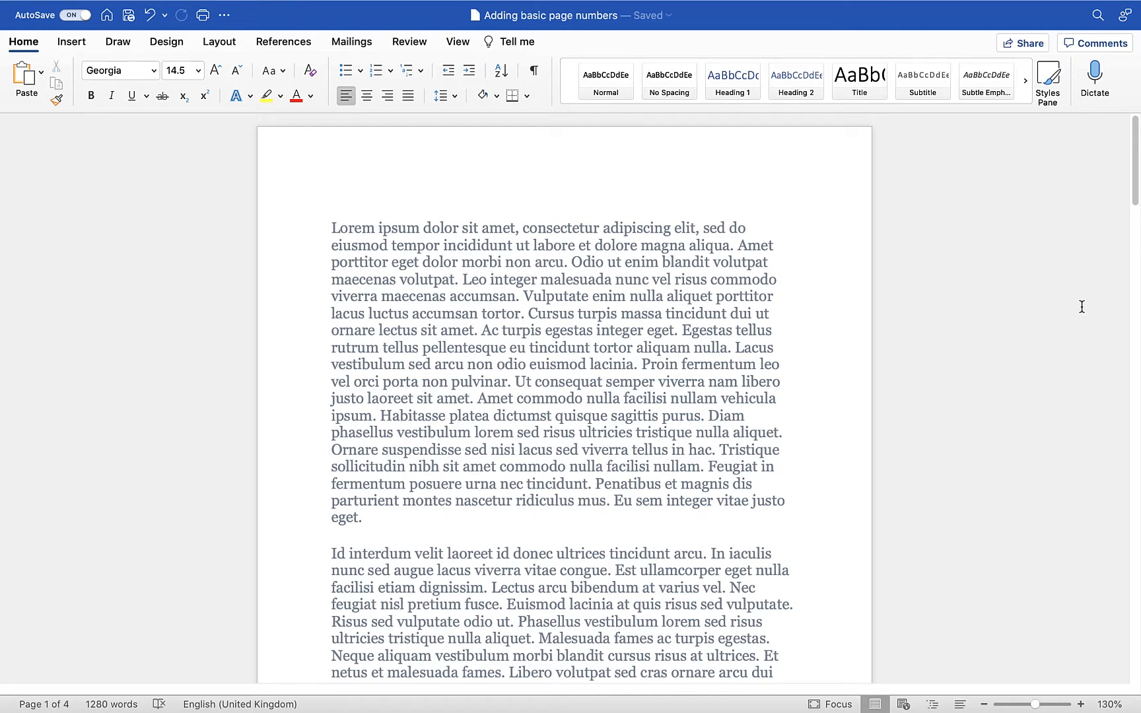
# - Switch to the Insert ribbon to reach the Page Number options
pyautogui.click(825, 75)
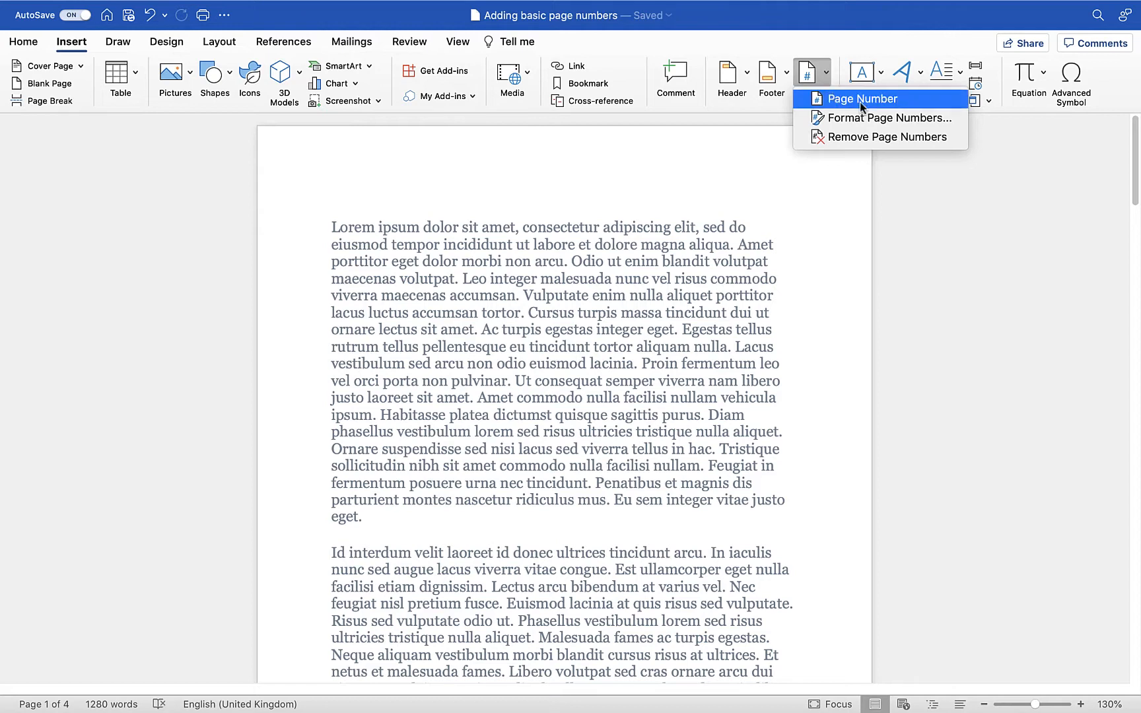
# - Open the Page Numbers dialog with position at Bottom of page (Footer)
pyautogui.click(864, 100)
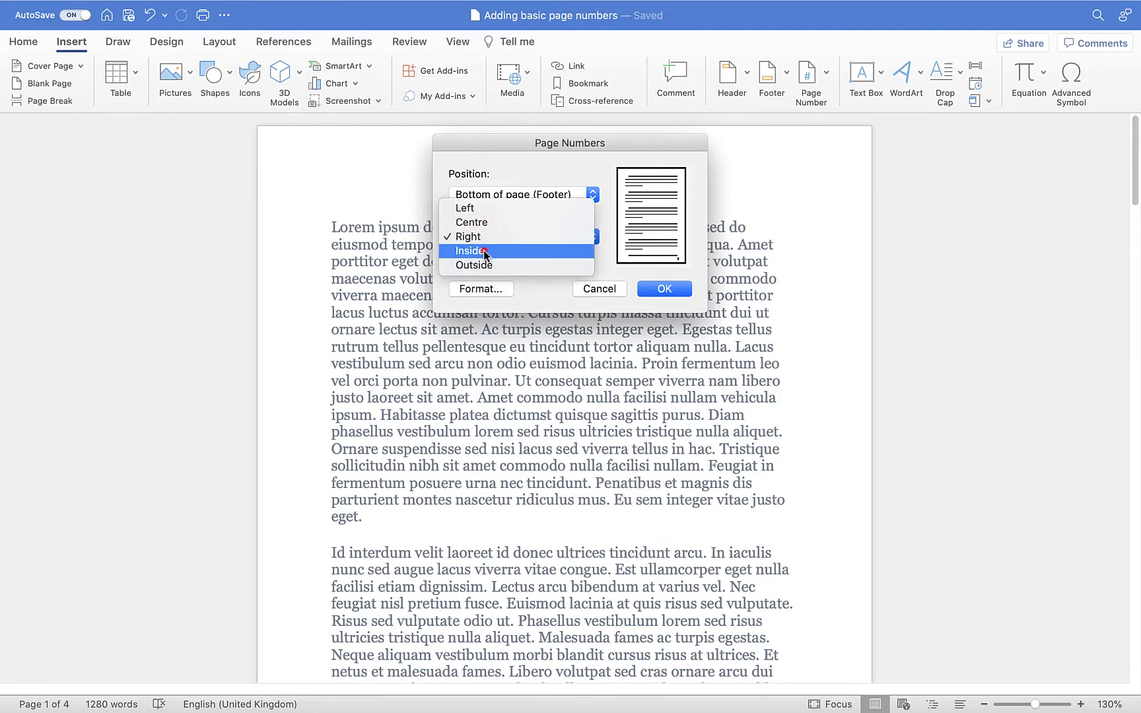